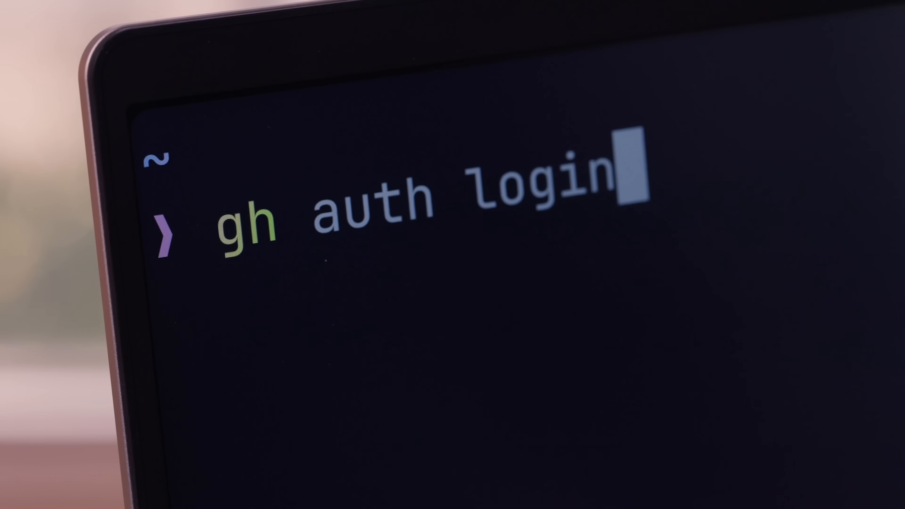
pyautogui.press('Return')
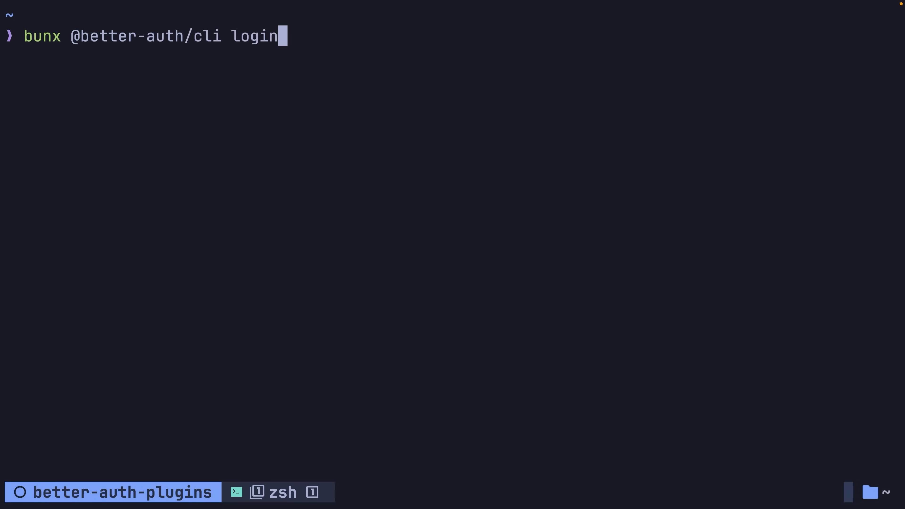
pyautogui.press('Return')
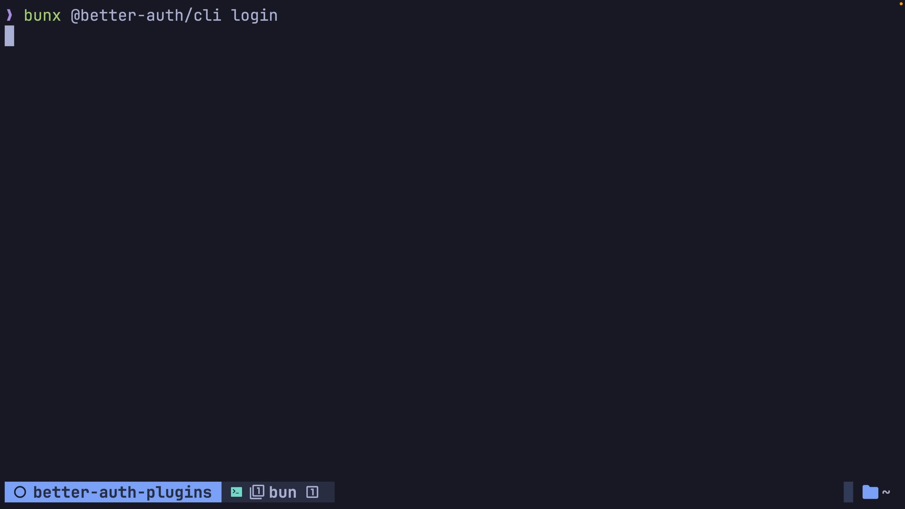
pyautogui.press('Return')
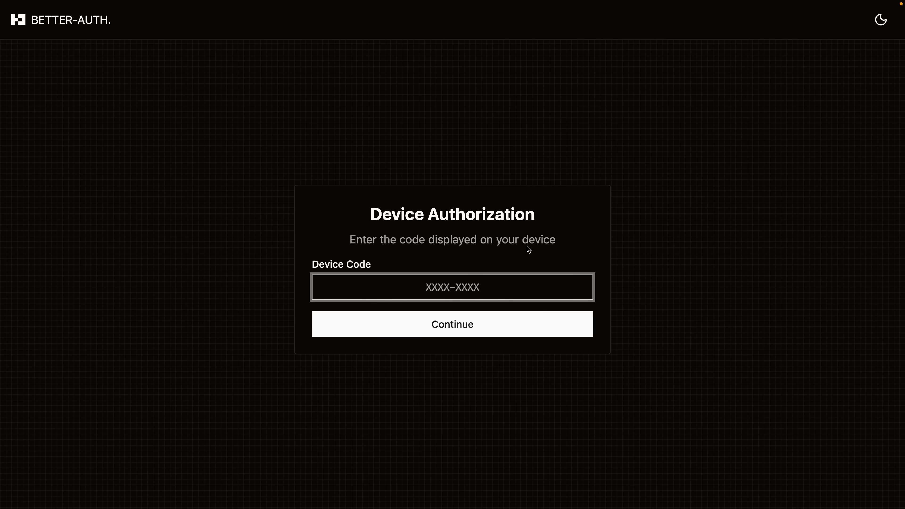
# - Continue with the device code and approve the CLI device's access to the account
pyautogui.click(452, 324)
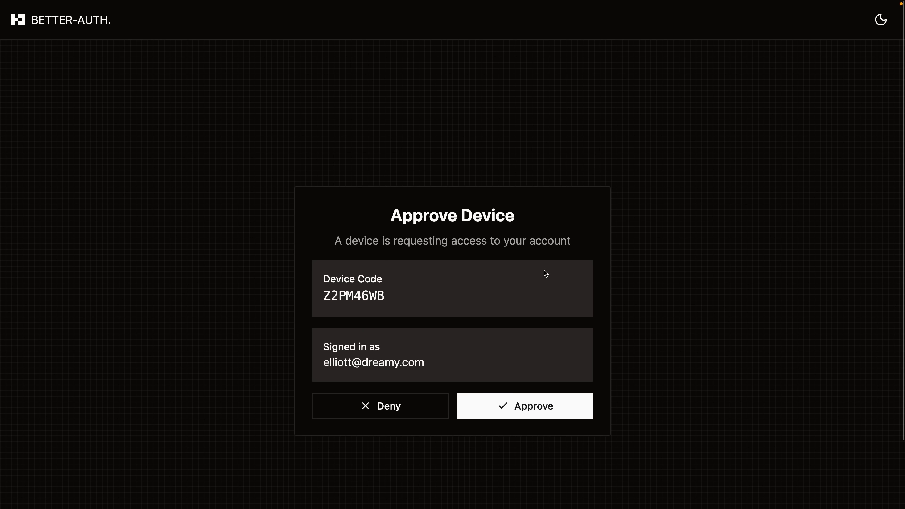
pyautogui.click(524, 405)
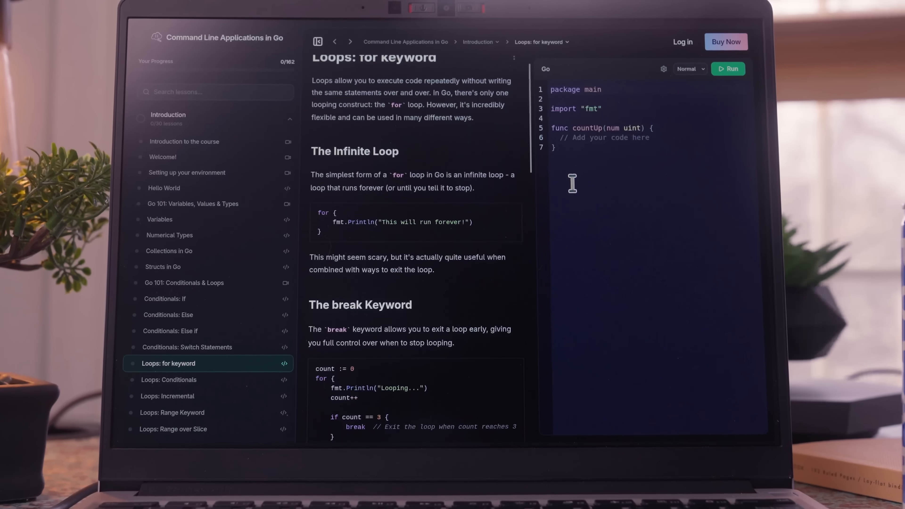
# - Scroll through the Loops: for keyword lesson text beside its Go starter code
pyautogui.scroll(-3)
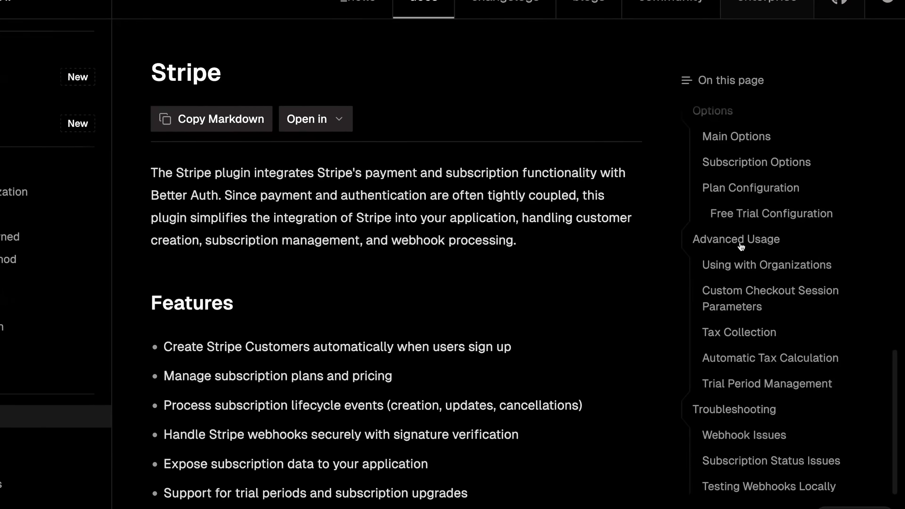
# - Jump to the Stripe plugin's Advanced Usage section covering use with organizations
pyautogui.click(767, 265)
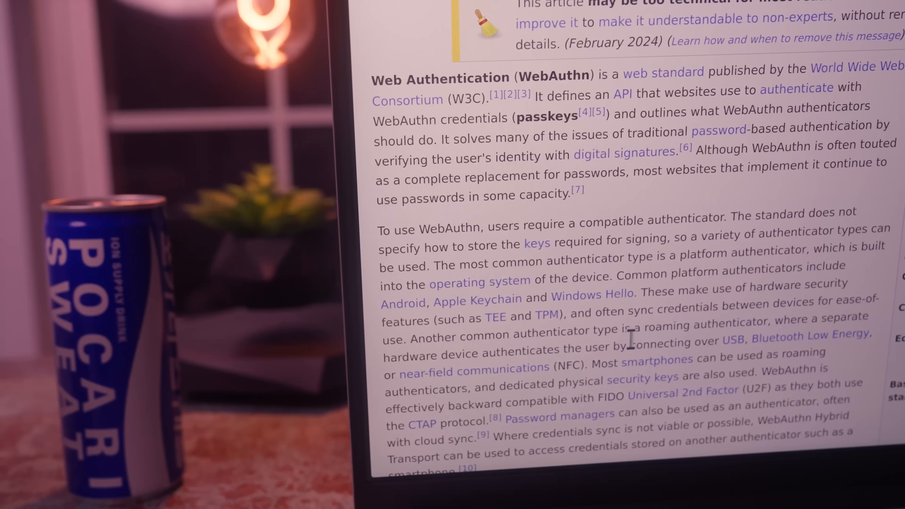
# - Scroll the WebAuthn article to read about passkeys and authenticators
pyautogui.scroll(3)
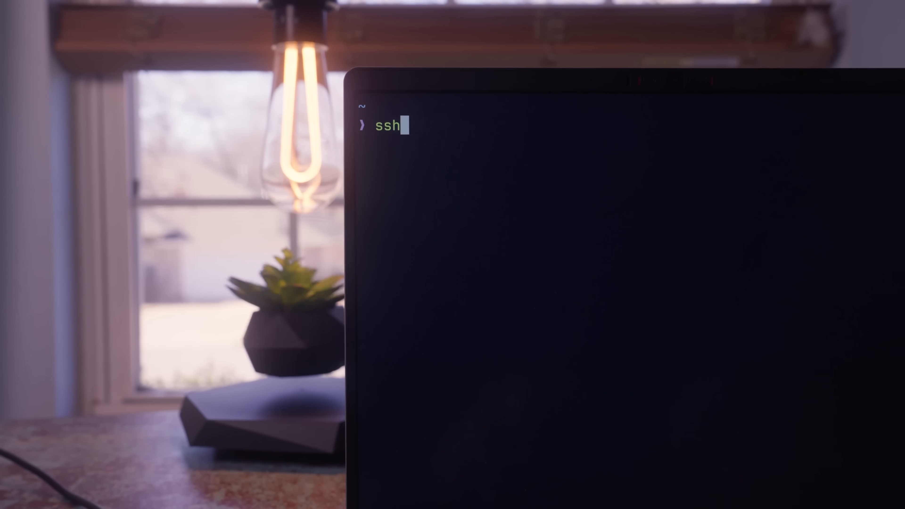
# - Compose the ssh-keygen -t command at the prompt without running it
pyautogui.write('-keygen')
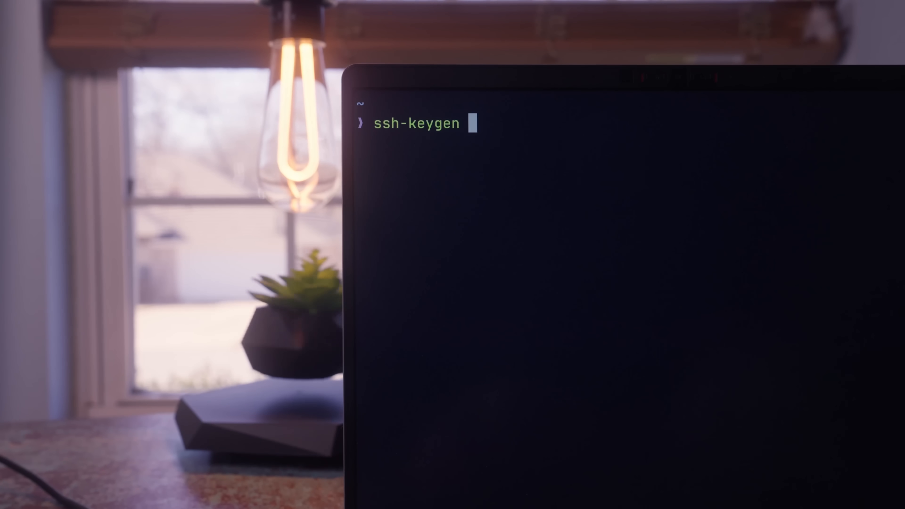
pyautogui.write('-t')
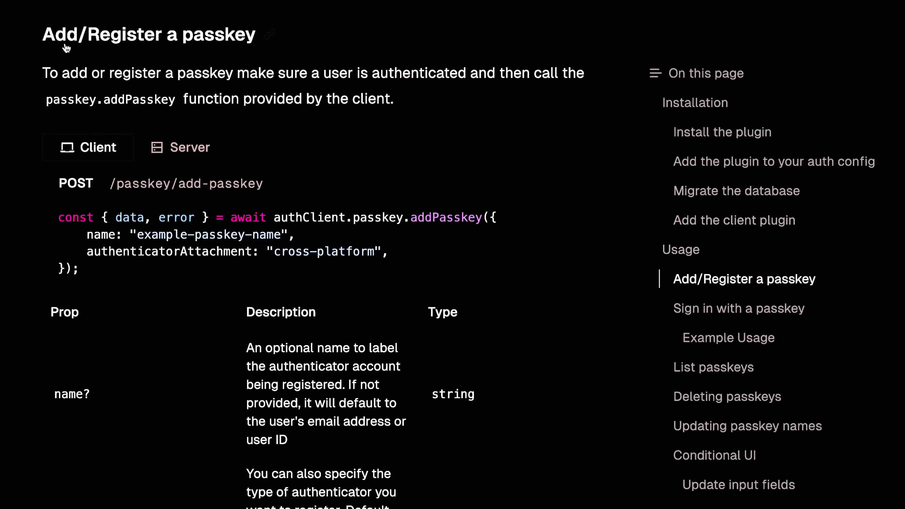
pyautogui.moveTo(274, 179)
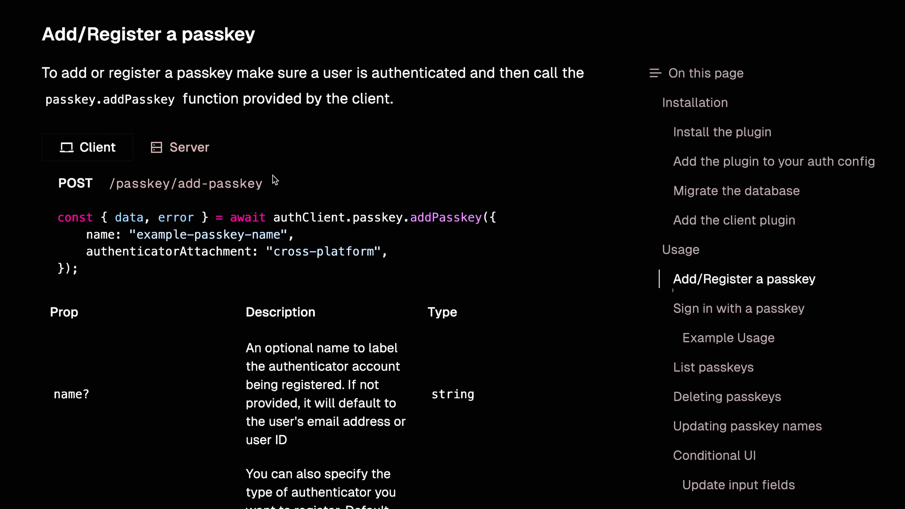
# - Jump to the Passkey docs' Add/Register a passkey section
pyautogui.click(738, 308)
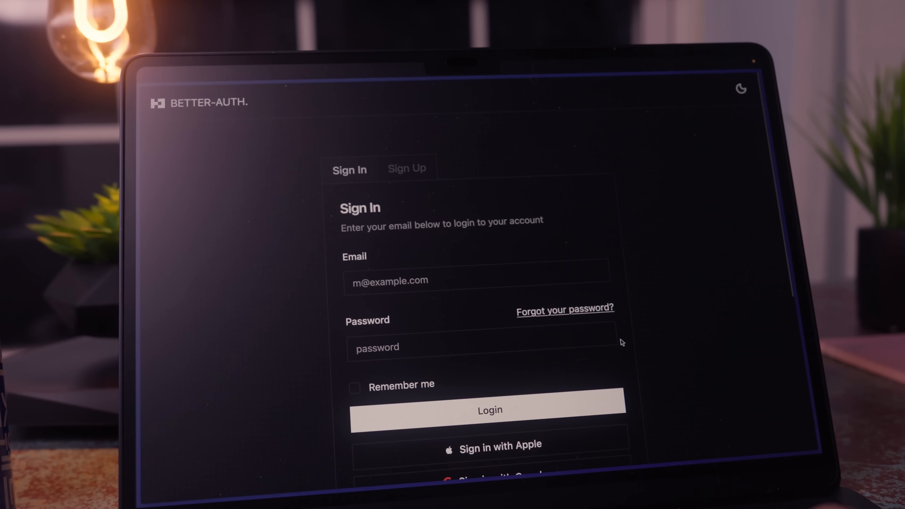
# - Sign in with Passkey on the demo form and confirm with Touch ID
pyautogui.scroll(-3)
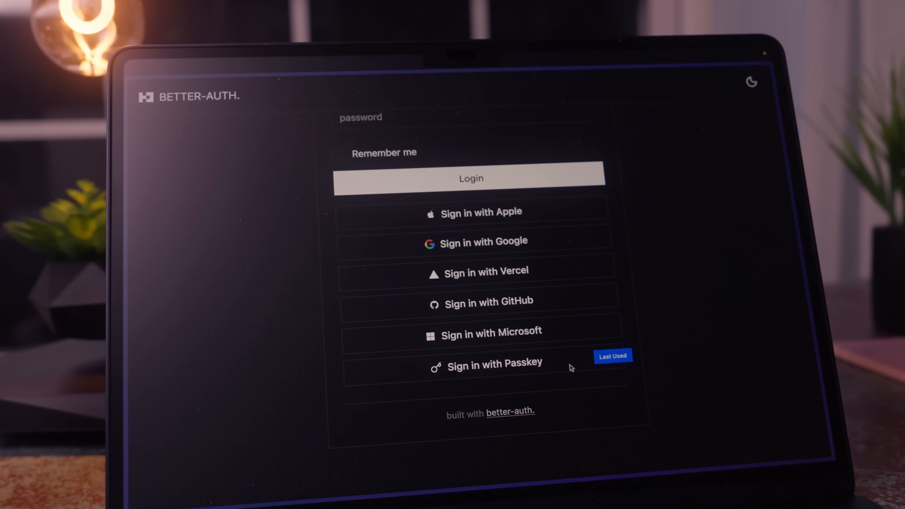
pyautogui.click(486, 365)
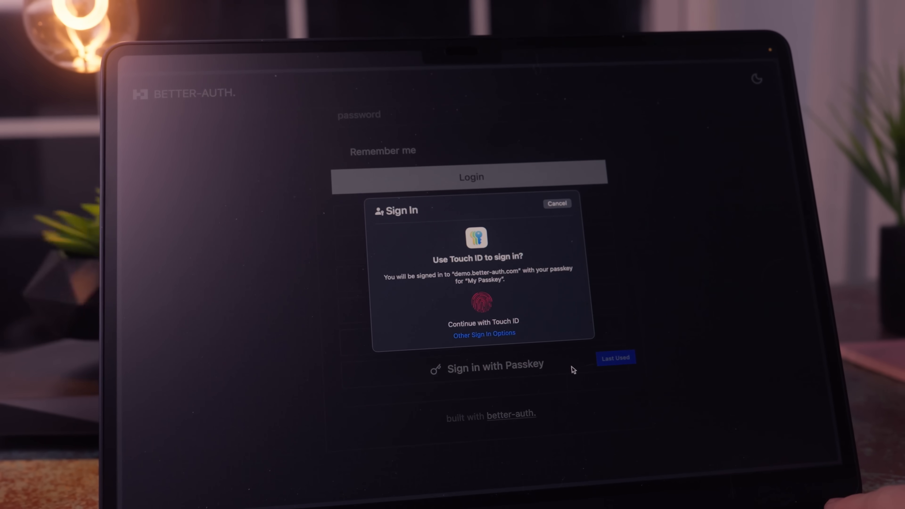
pyautogui.click(482, 303)
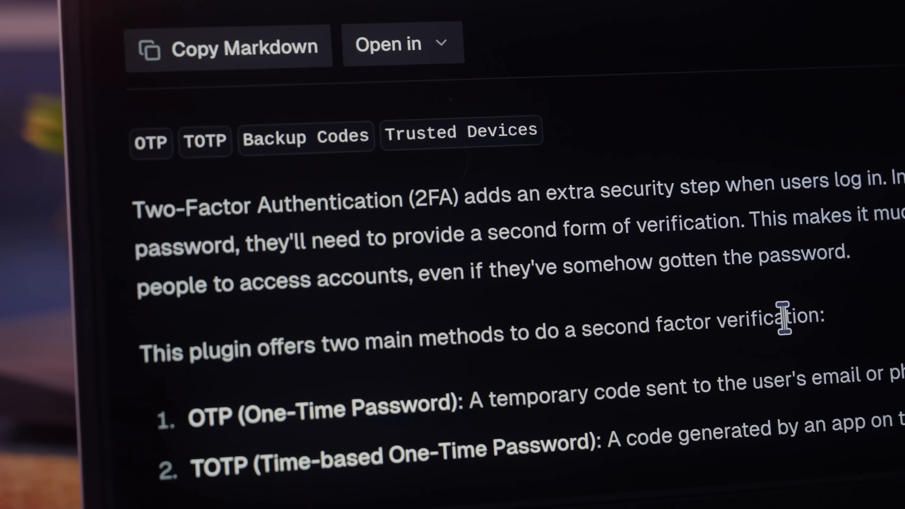
pyautogui.hscroll(3)
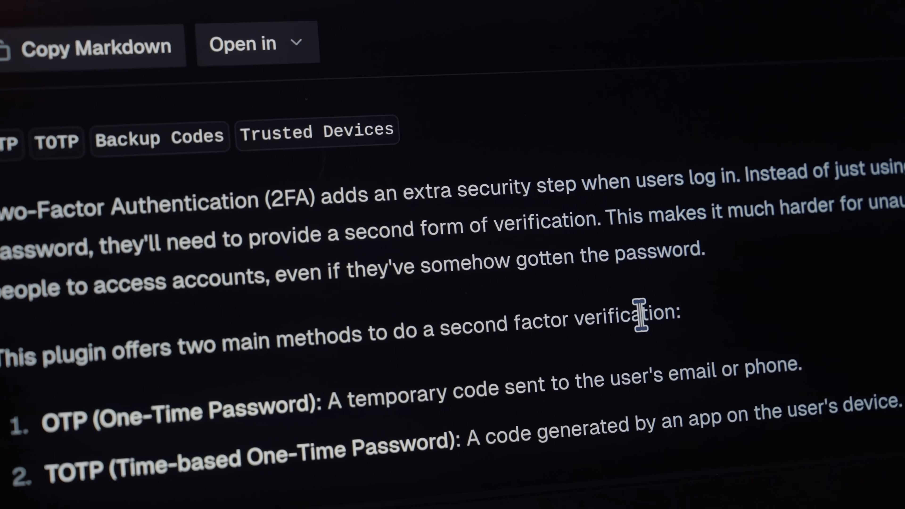